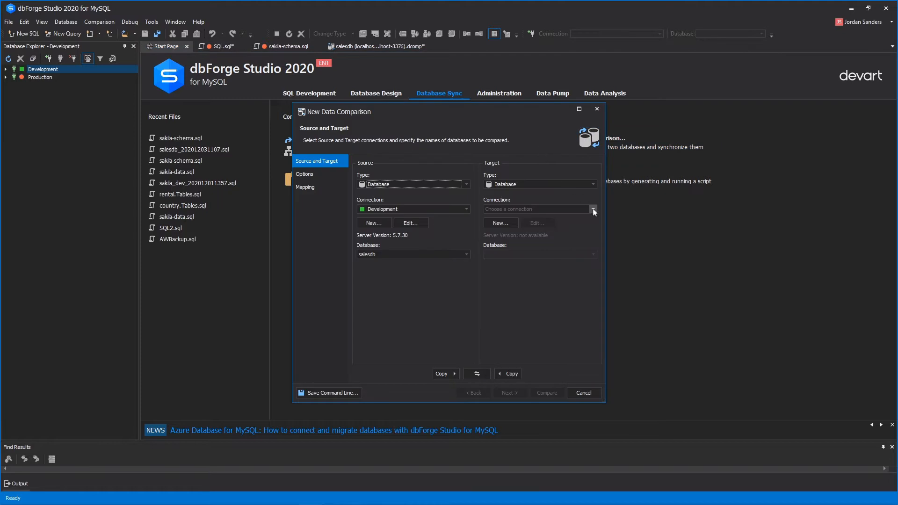
# Step: Choose Production as the target connection so Production salesdb becomes the target
pyautogui.click(593, 209)
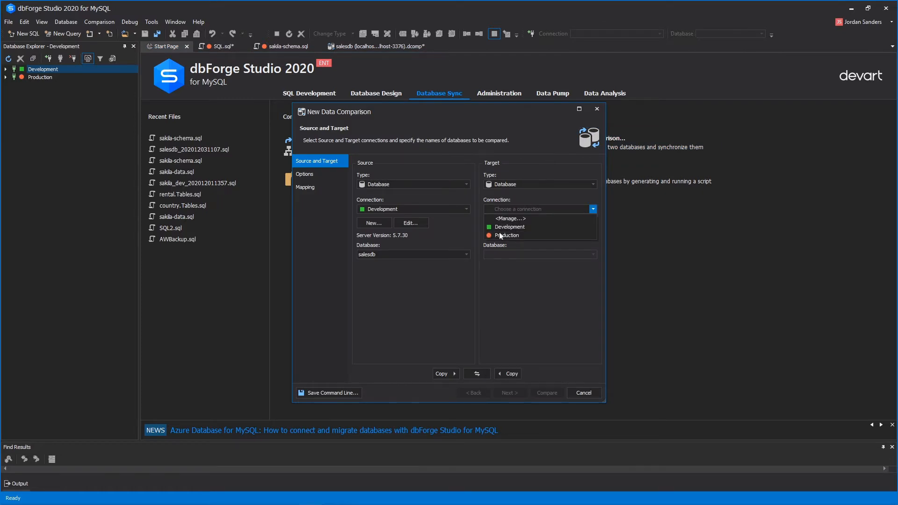
pyautogui.click(508, 235)
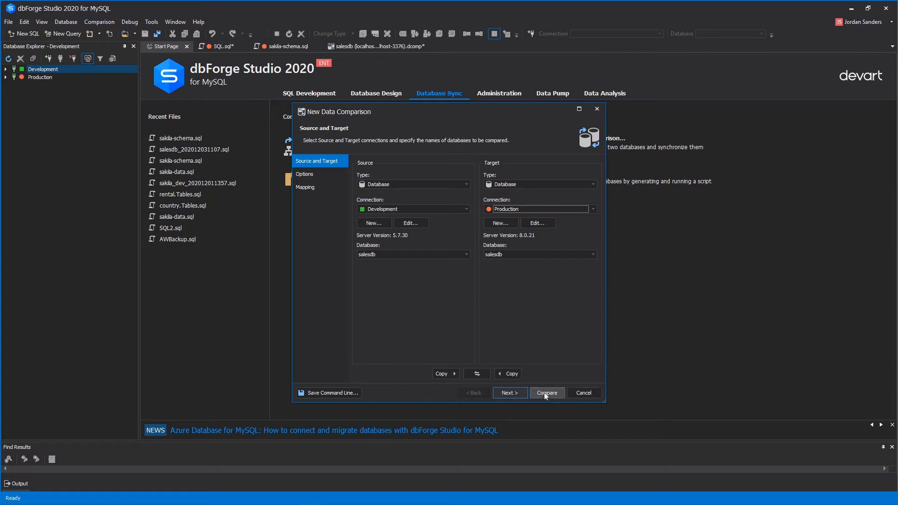
# Step: Review the Ignore columns by mask and Round float types options, then reach table mapping
pyautogui.click(508, 393)
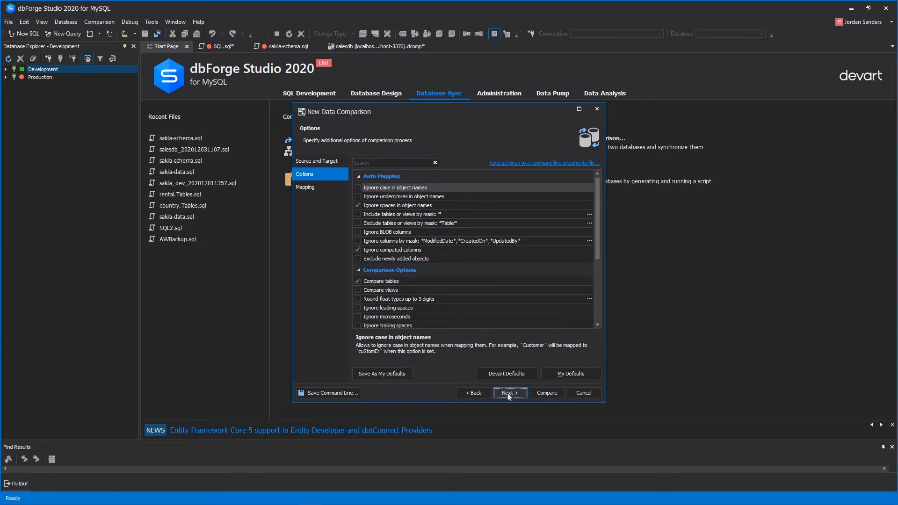
pyautogui.click(421, 241)
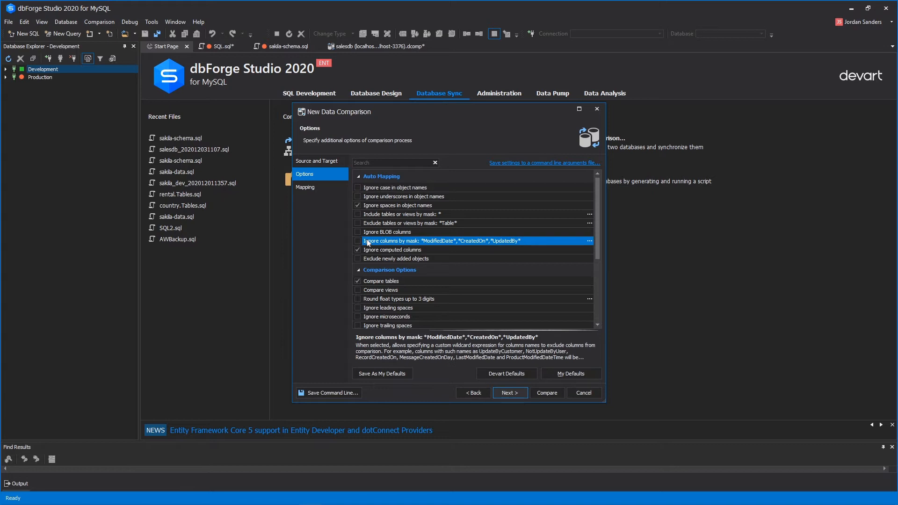
pyautogui.scroll(-3)
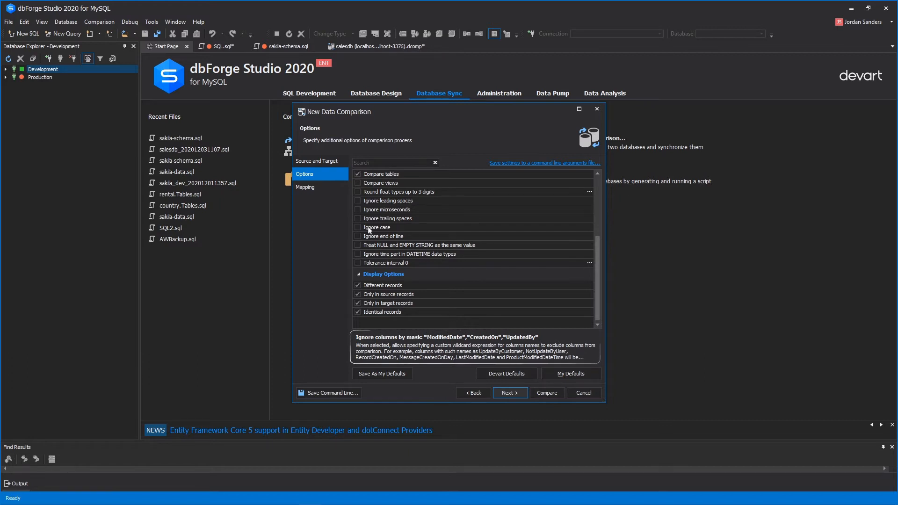
pyautogui.click(399, 192)
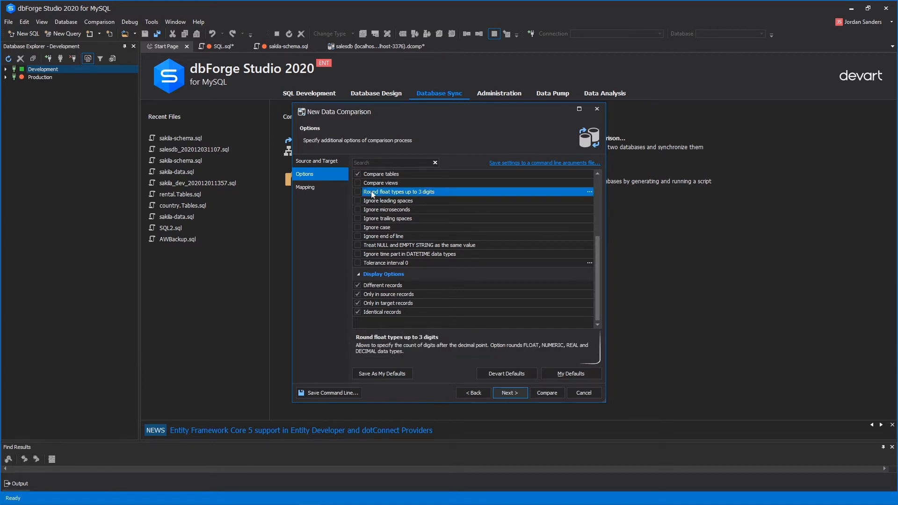
pyautogui.click(509, 392)
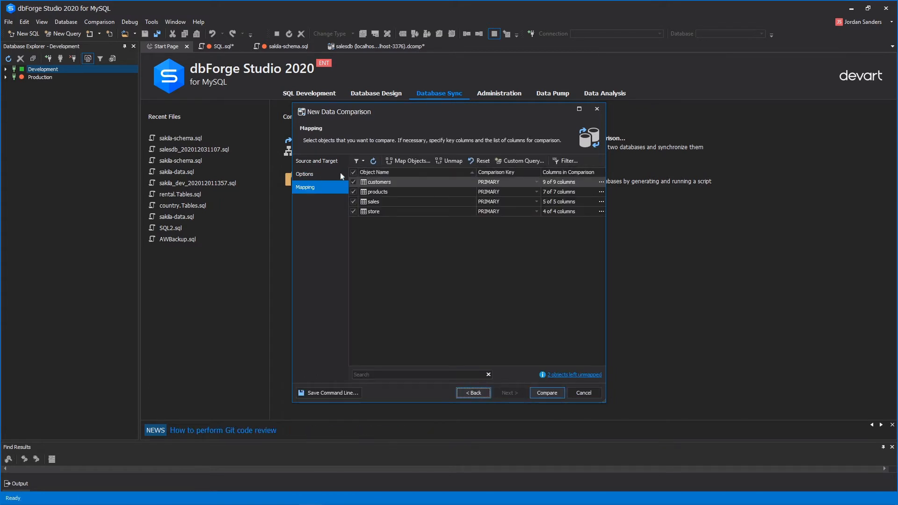
# Step: Map employees through a custom query and filter products rows to Price > 3
pyautogui.click(409, 161)
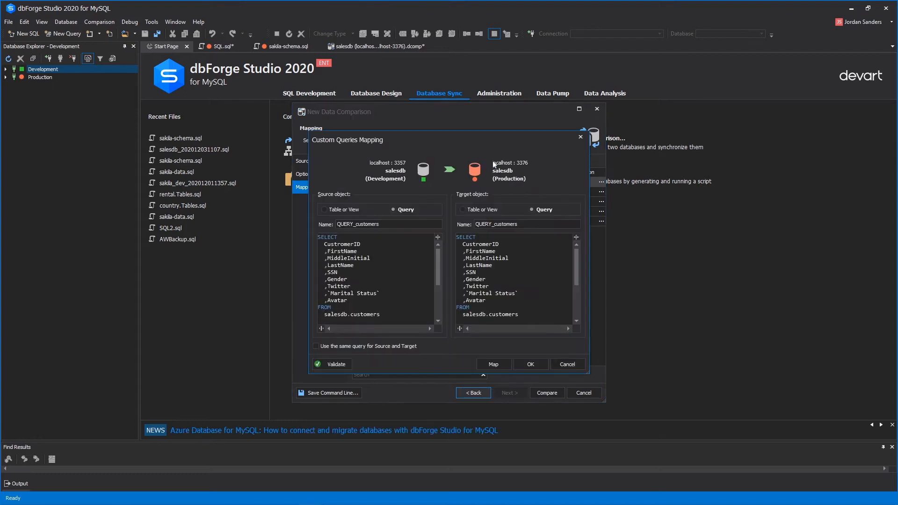
pyautogui.click(459, 209)
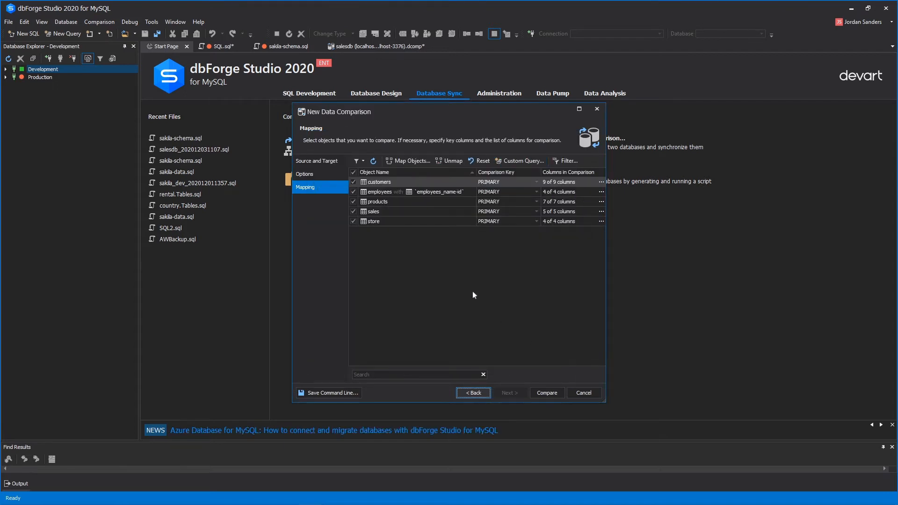
pyautogui.click(601, 201)
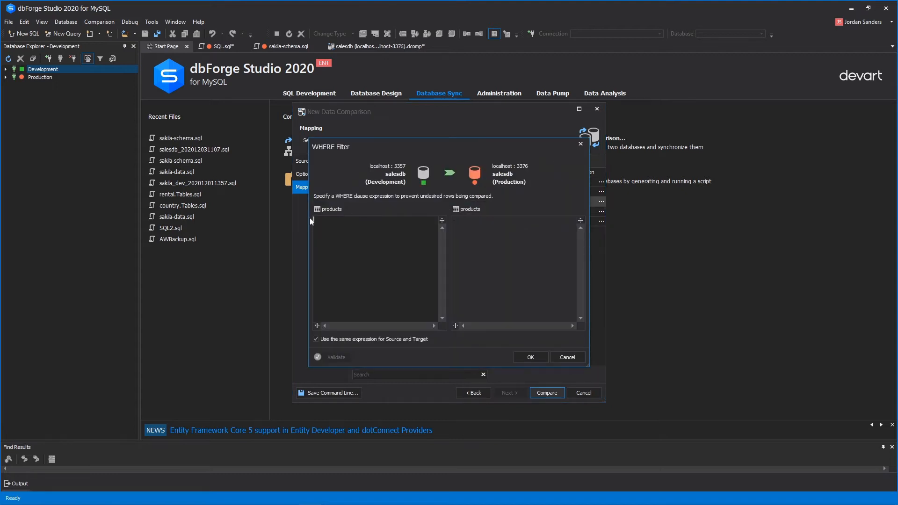
pyautogui.write('Price > 3')
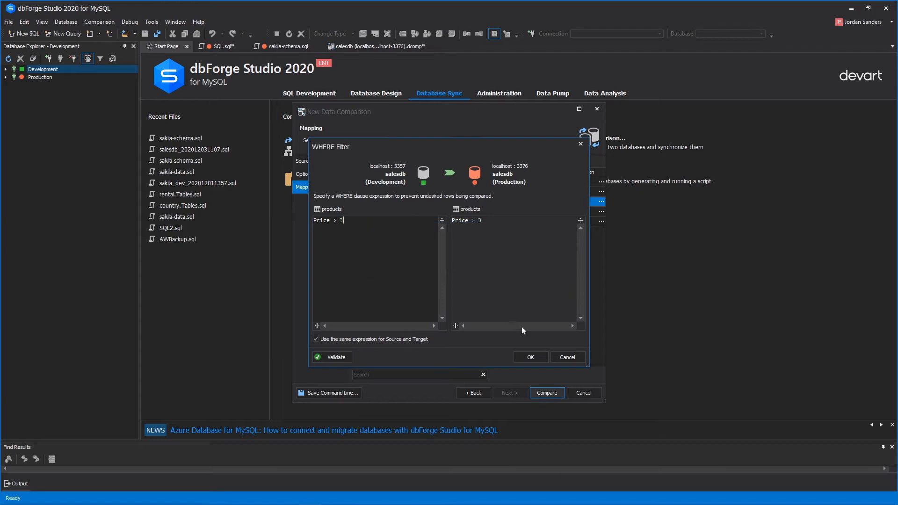
pyautogui.click(529, 357)
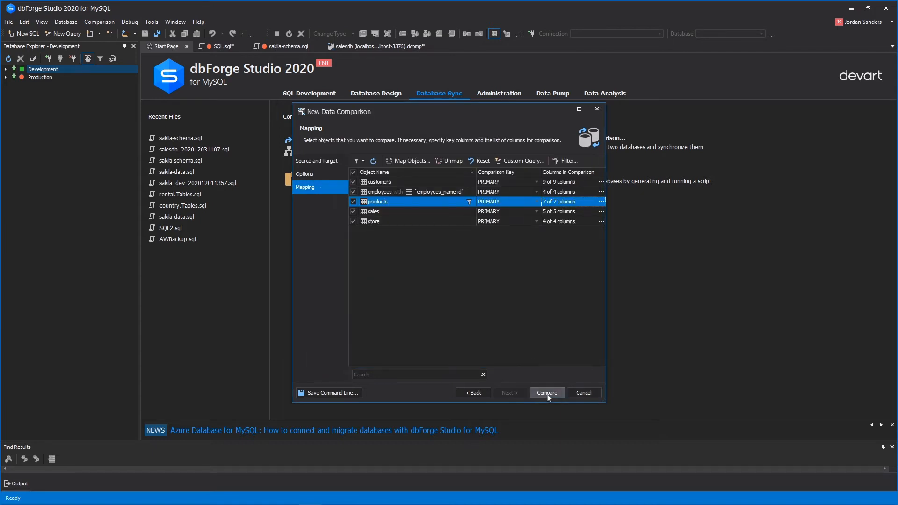
# Step: Run Compare and view customers' Only in Source, Only in Target and Different records
pyautogui.click(546, 392)
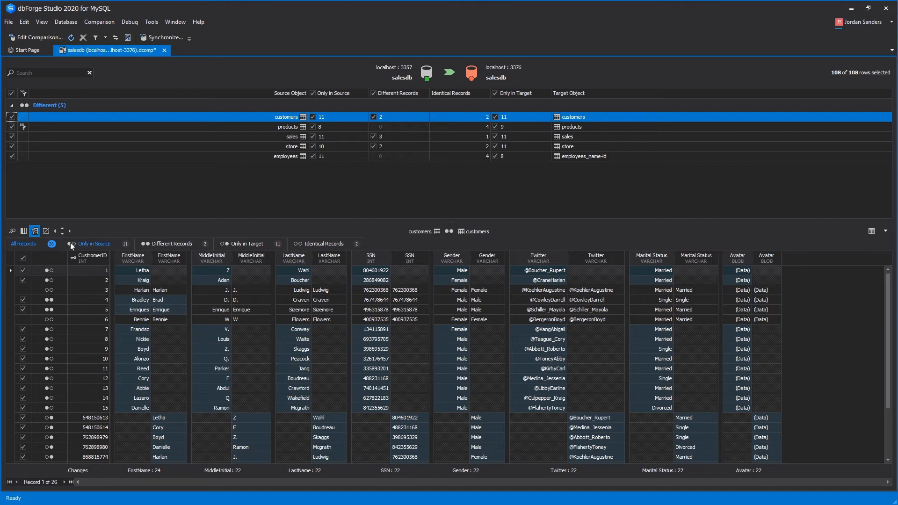
pyautogui.click(93, 244)
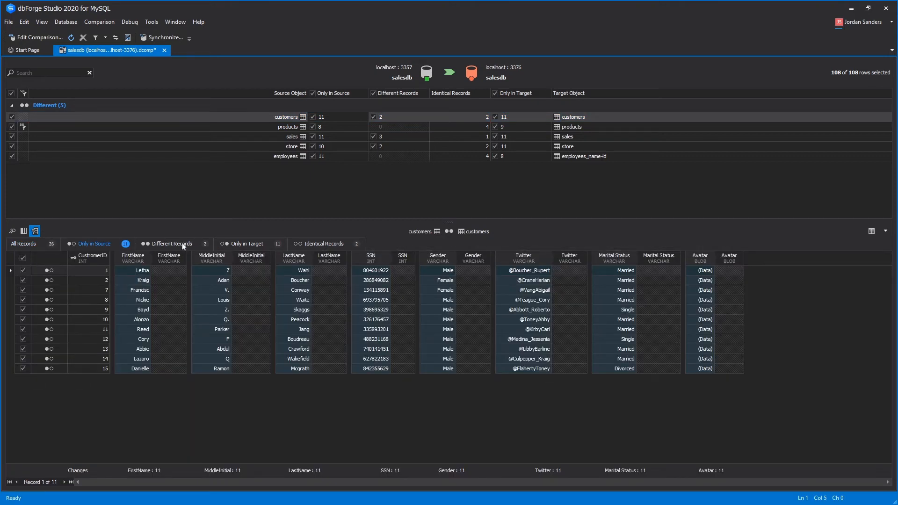
pyautogui.click(247, 243)
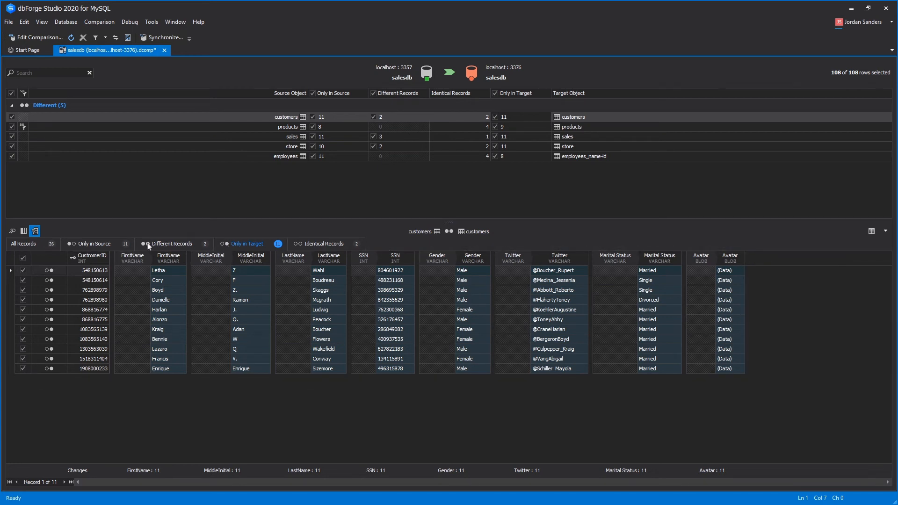
pyautogui.click(172, 243)
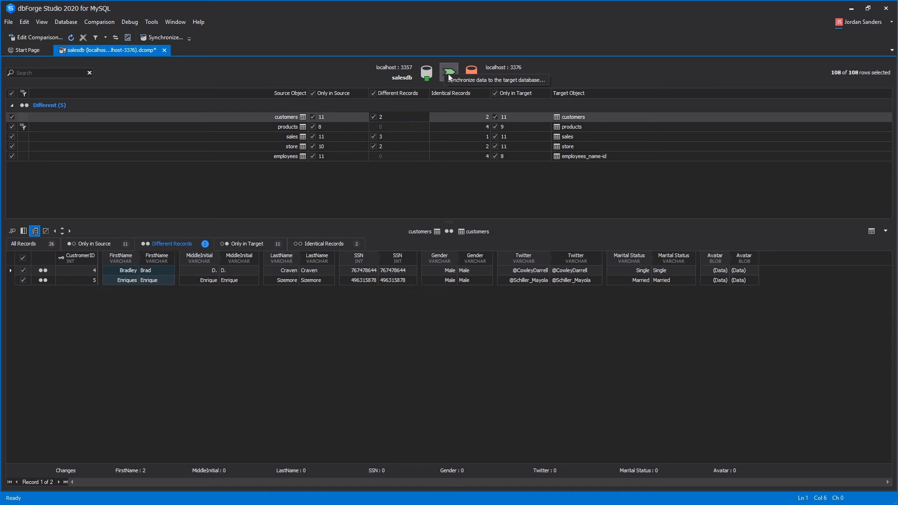
# Step: Set the sync output to open in the internal editor, then view the Summary warnings
pyautogui.click(449, 73)
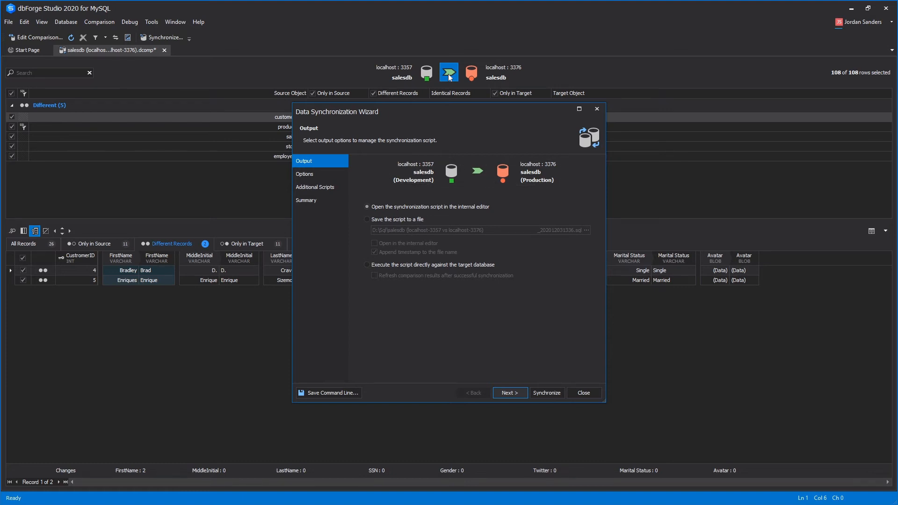
pyautogui.moveTo(450, 72)
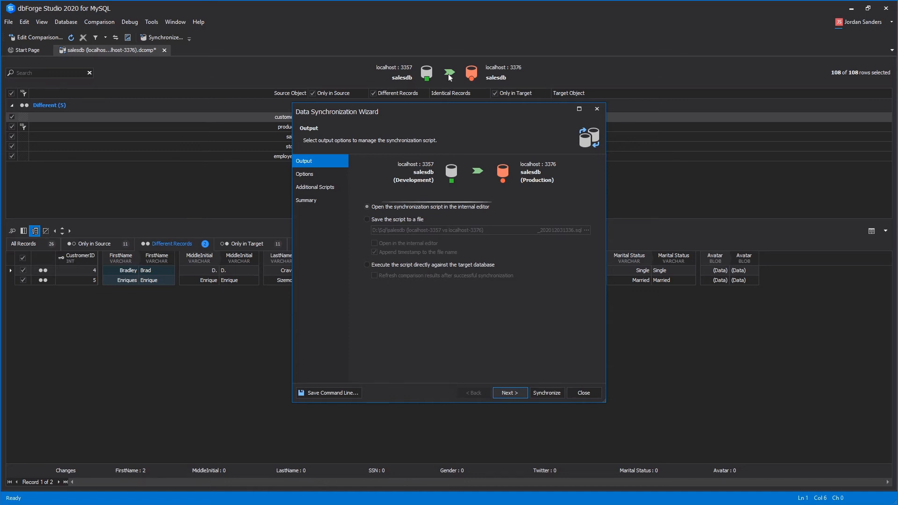
pyautogui.click(367, 207)
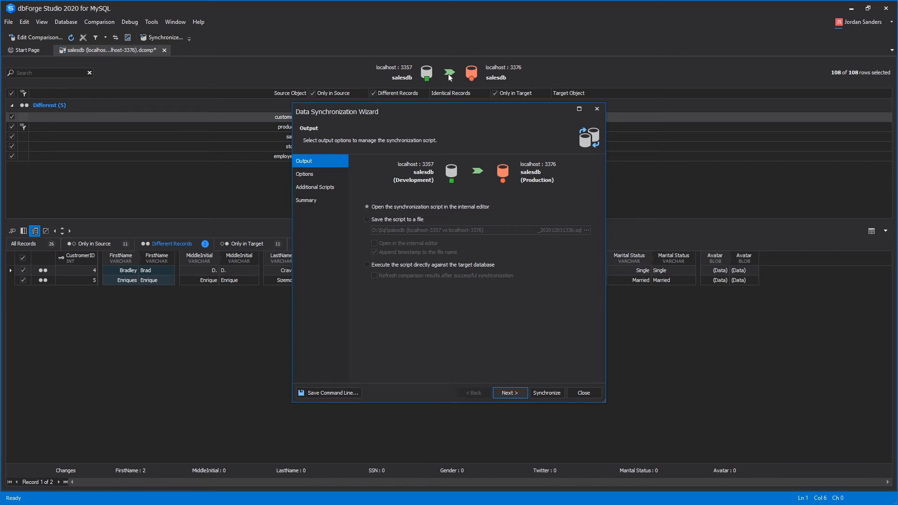
pyautogui.moveTo(402, 161)
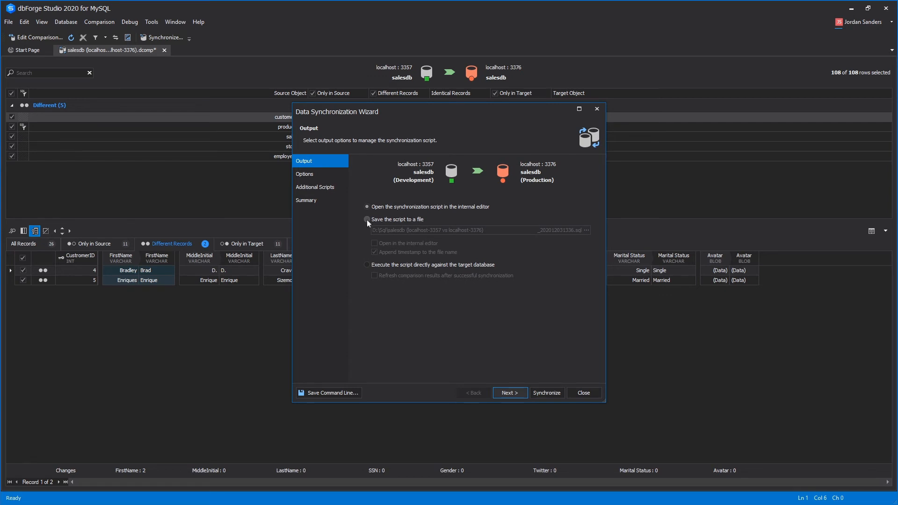
pyautogui.click(367, 220)
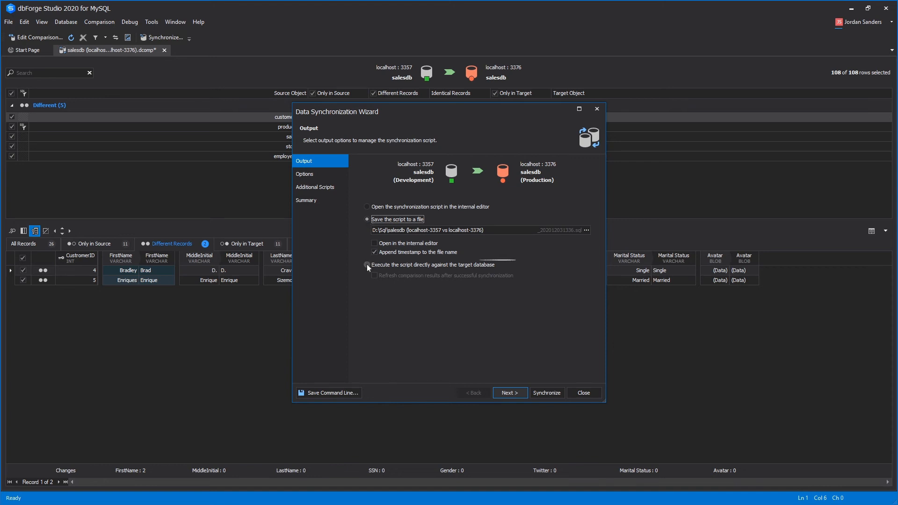
pyautogui.click(368, 265)
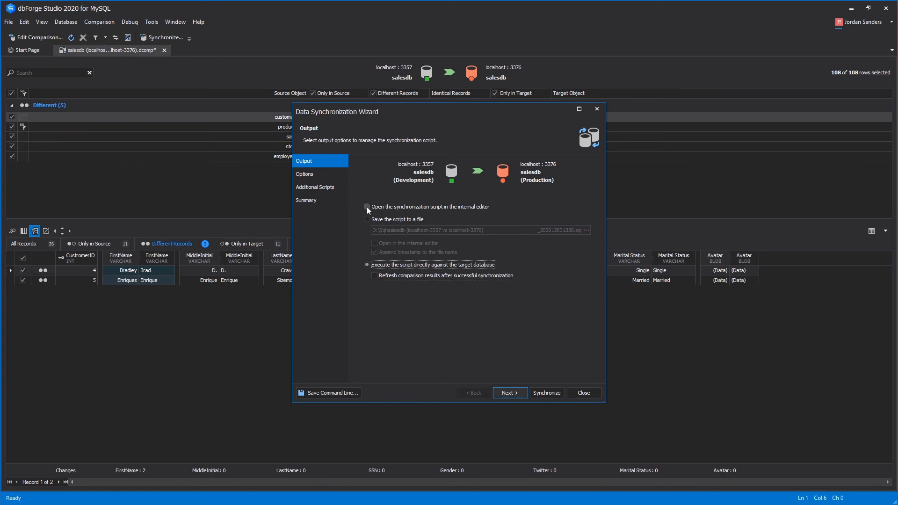
pyautogui.click(367, 207)
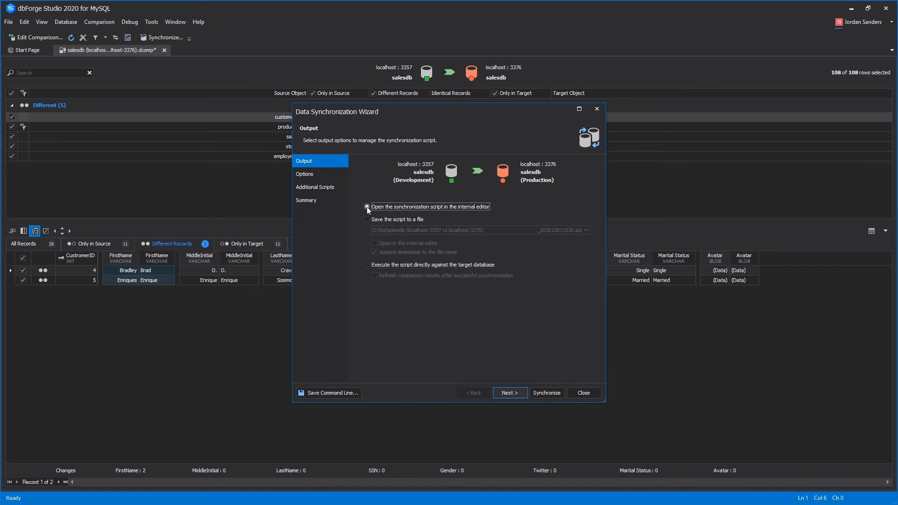
pyautogui.click(305, 174)
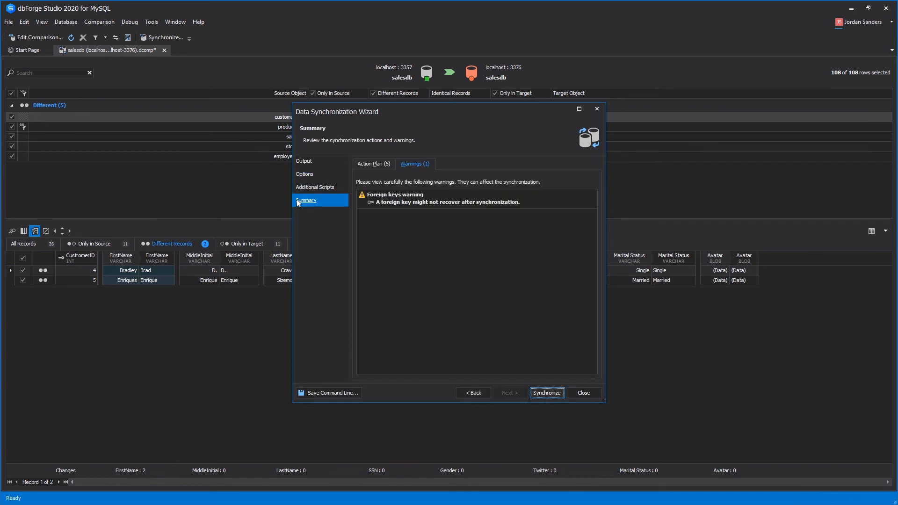
# Step: Check the Action Plan for five tables and generate the script into a new SQL document
pyautogui.click(372, 163)
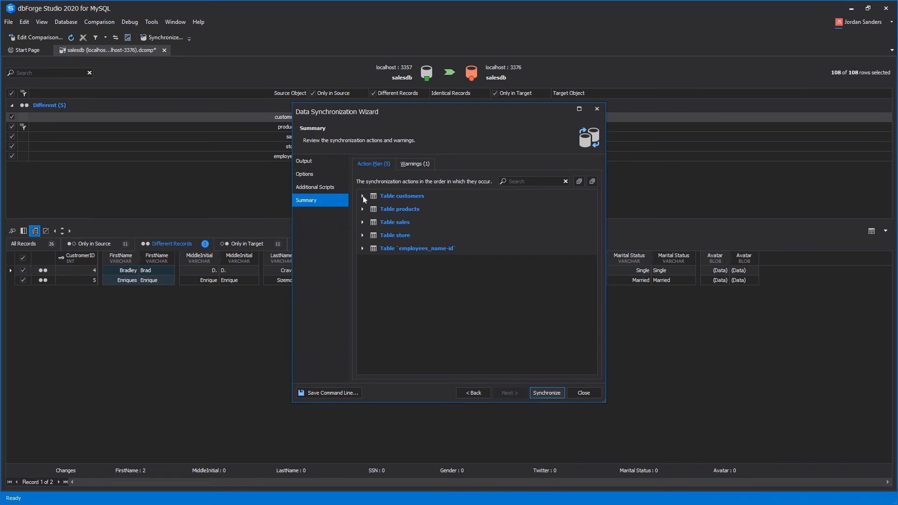
pyautogui.click(363, 196)
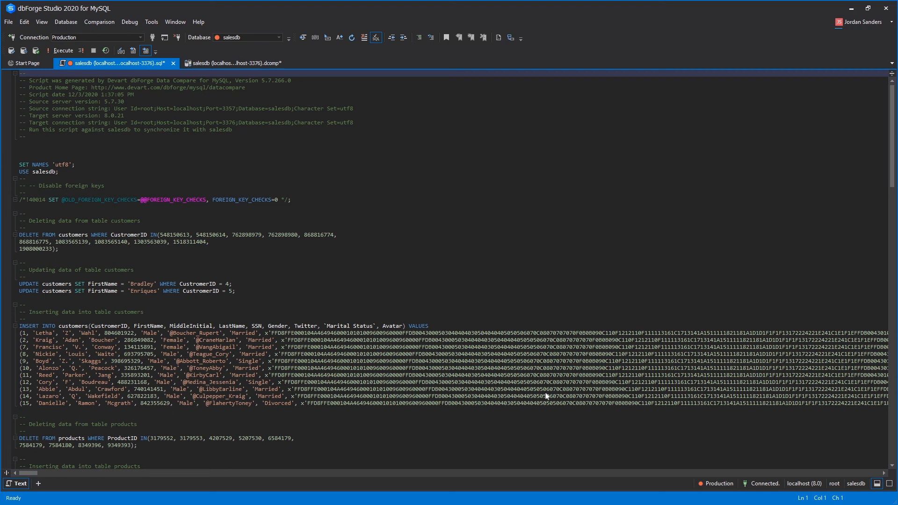
# Step: Execute the synchronization script on Production salesdb and refresh the .dcomp comparison
pyautogui.click(61, 50)
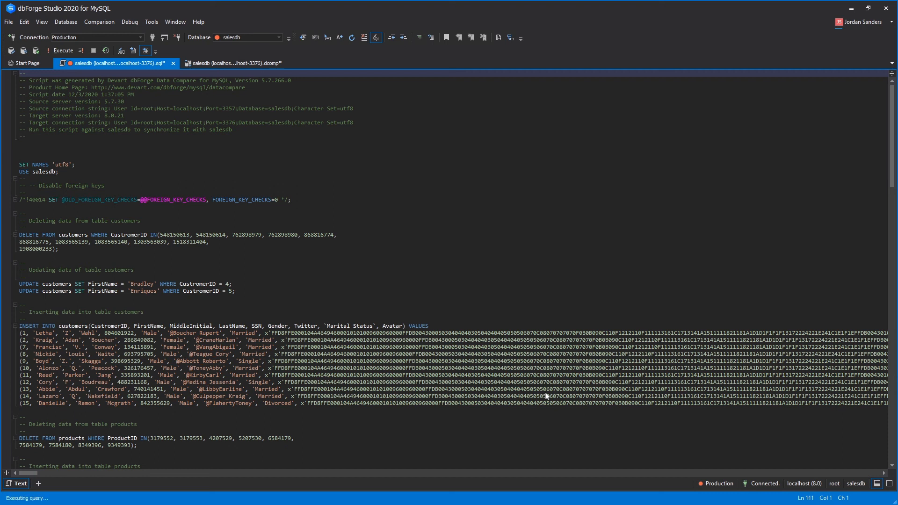
pyautogui.scroll(-3)
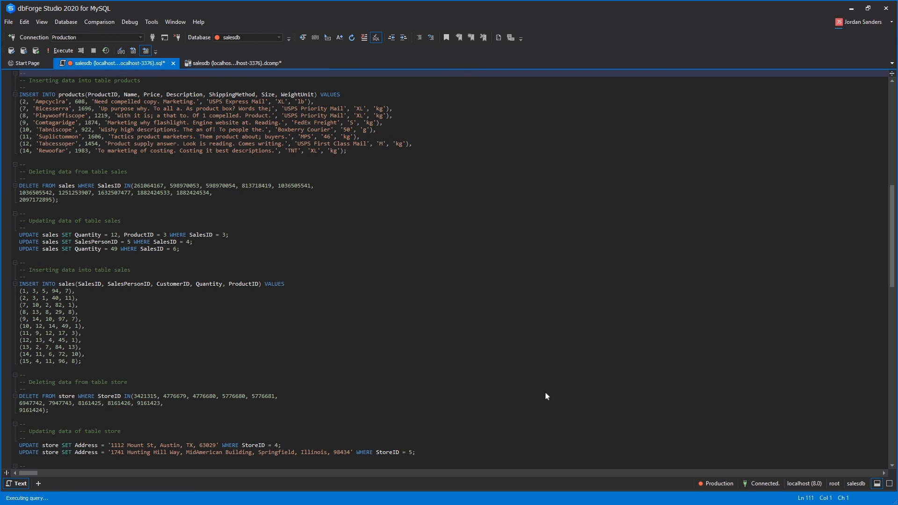
pyautogui.scroll(-3)
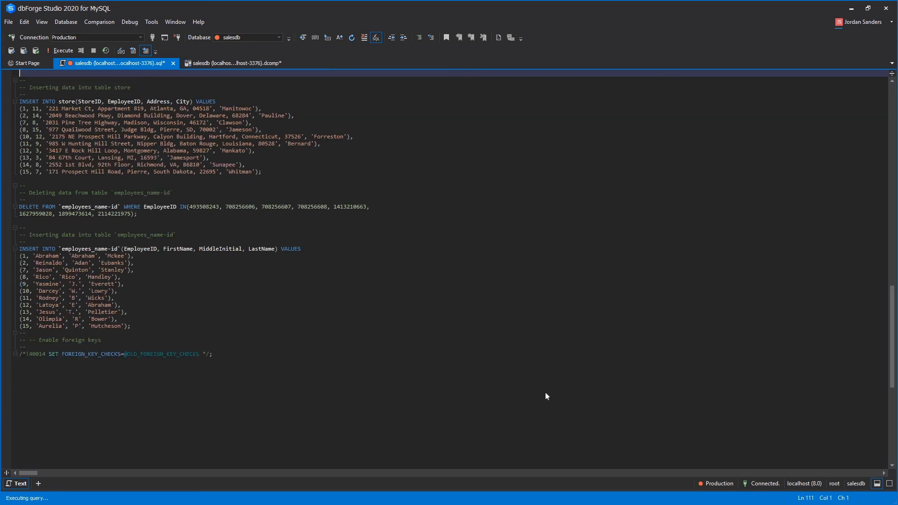
pyautogui.moveTo(53, 52)
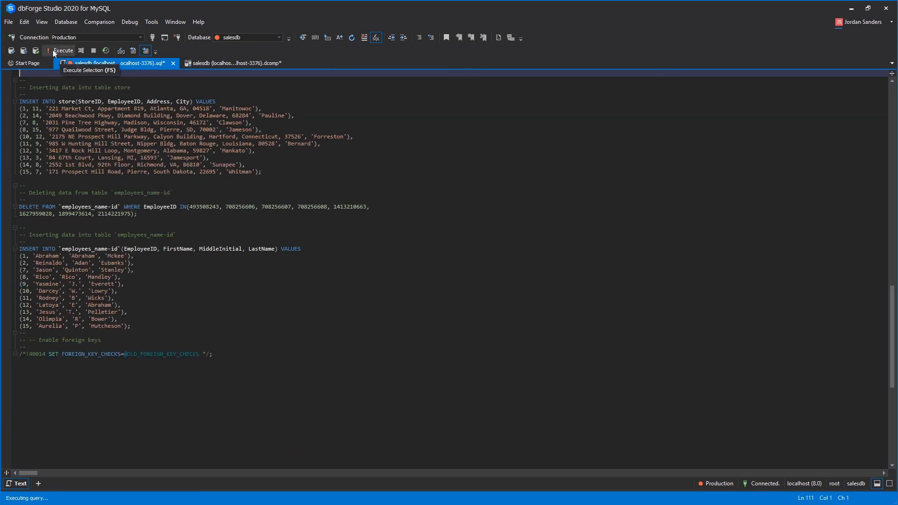
pyautogui.click(60, 50)
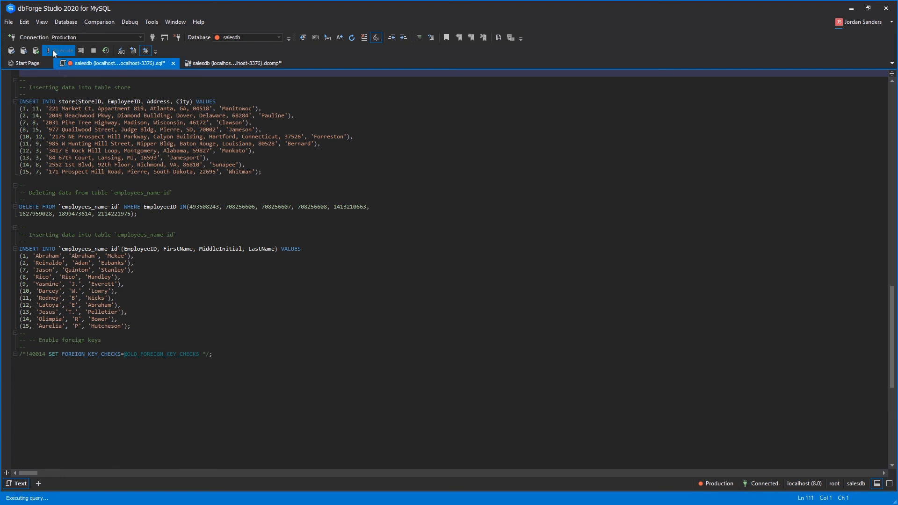
pyautogui.moveTo(59, 50)
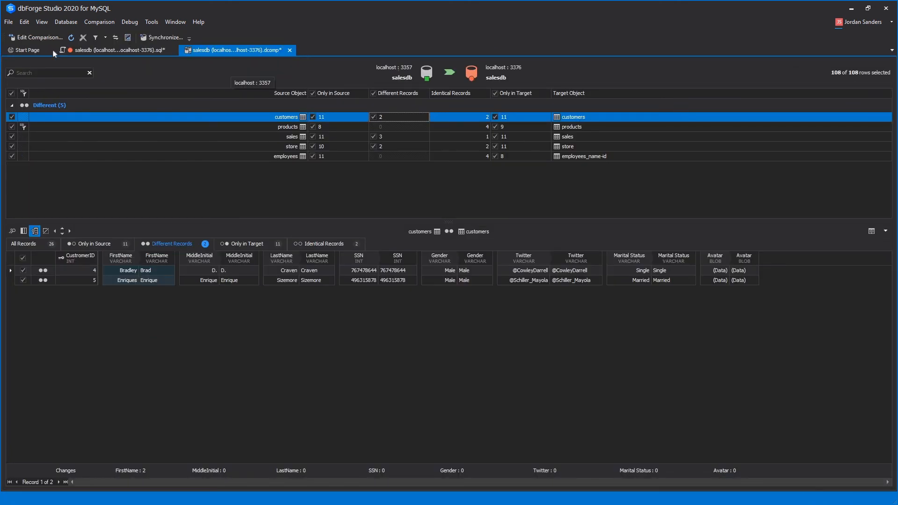
pyautogui.click(71, 38)
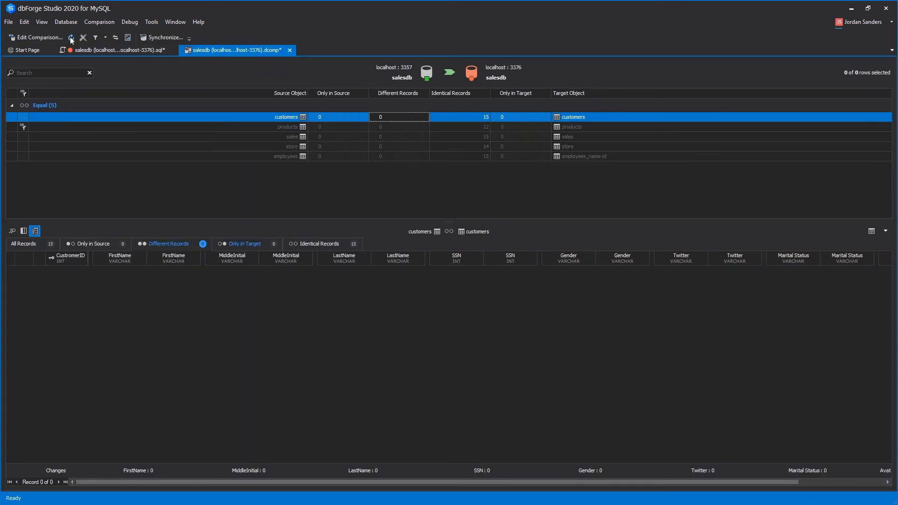